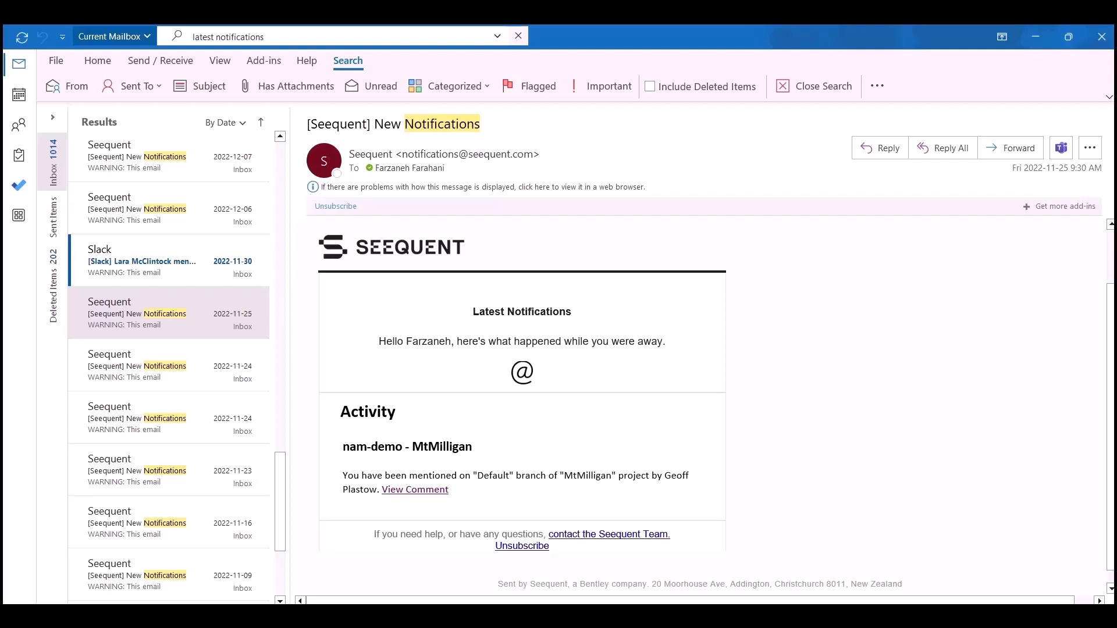
Follow the View Comment link to see the MtMilligan comment in Seequent Central
left_click(415, 490)
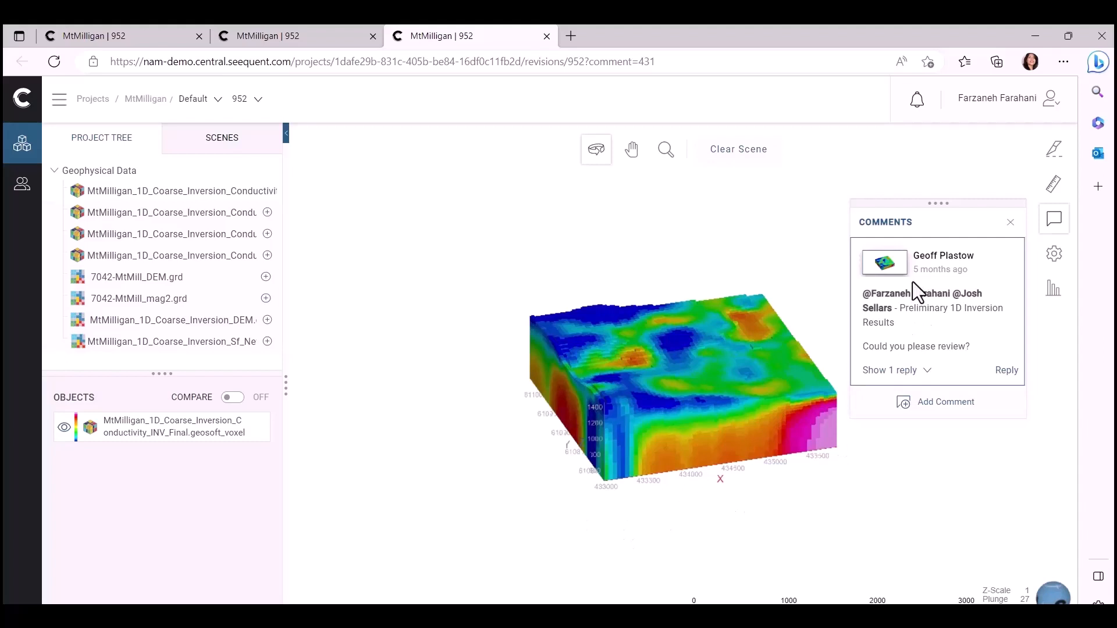
mouse_move(917, 511)
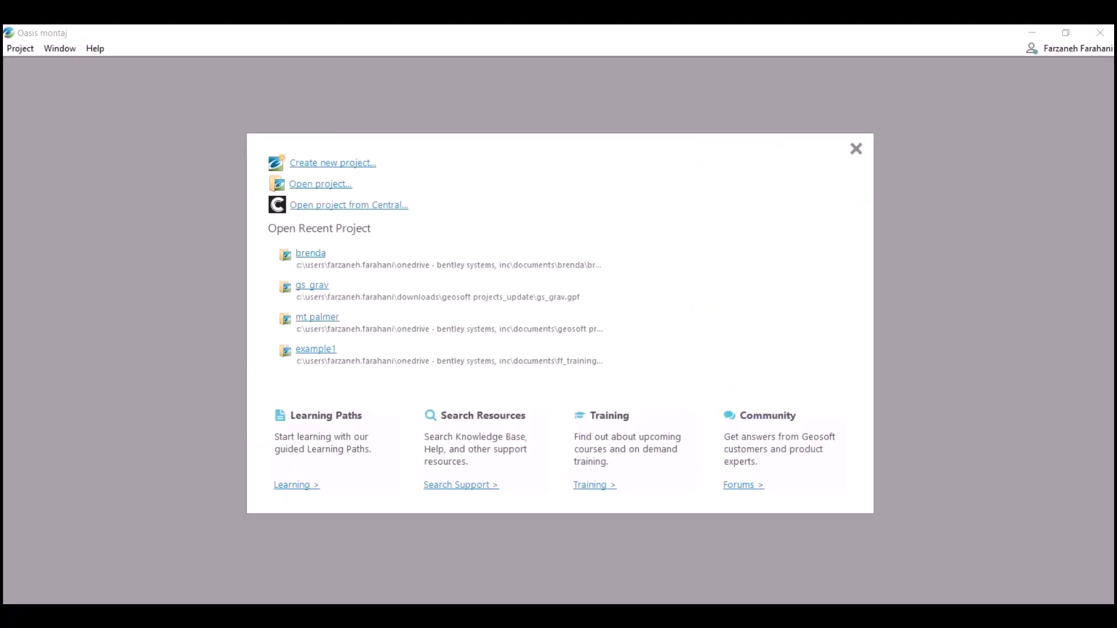
mouse_move(955, 426)
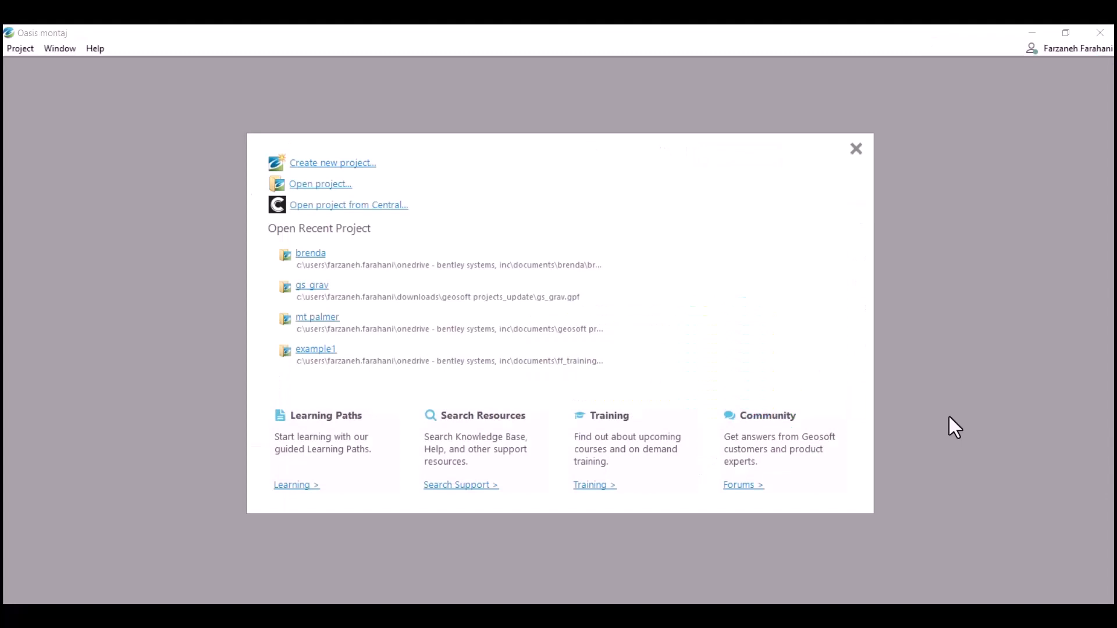
mouse_move(305, 231)
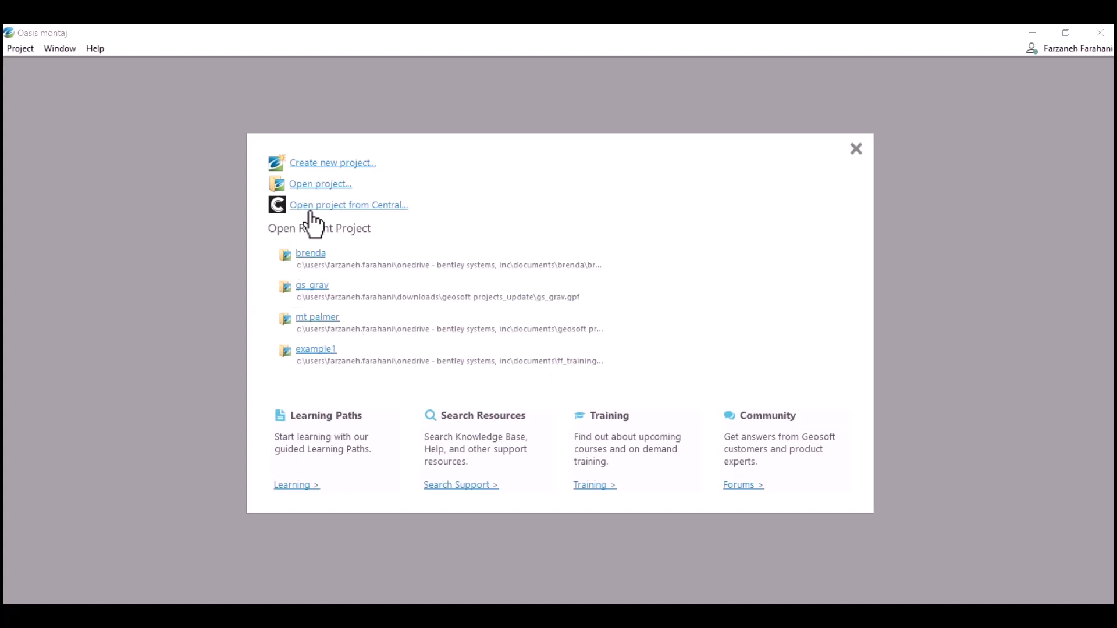
mouse_move(314, 217)
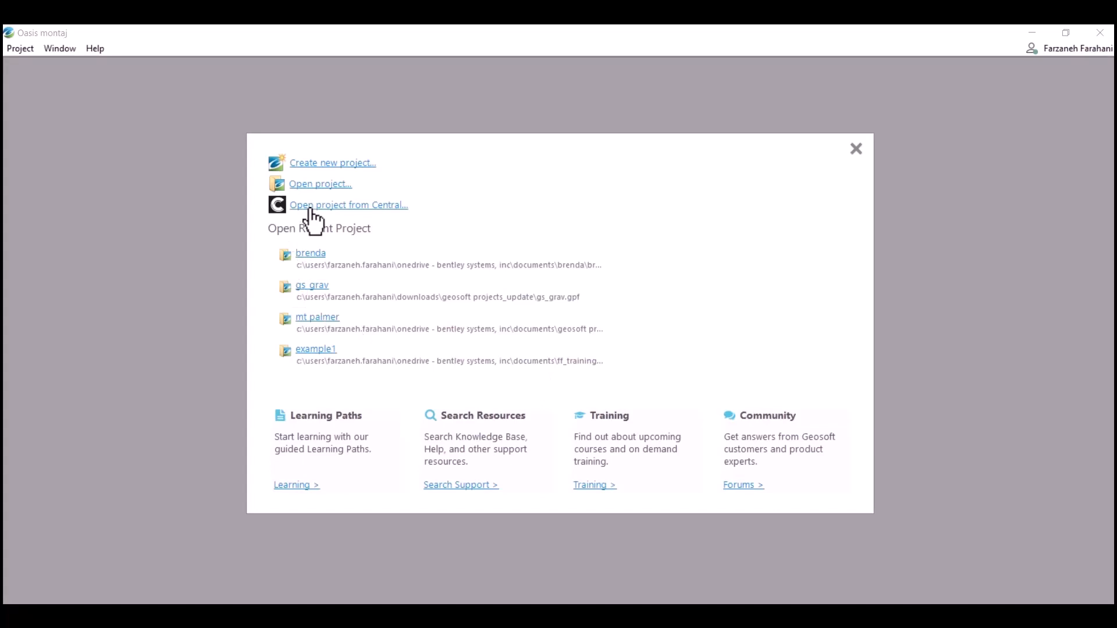
Start 'Open project from Central...' from the Oasis montaj start page
left_click(348, 204)
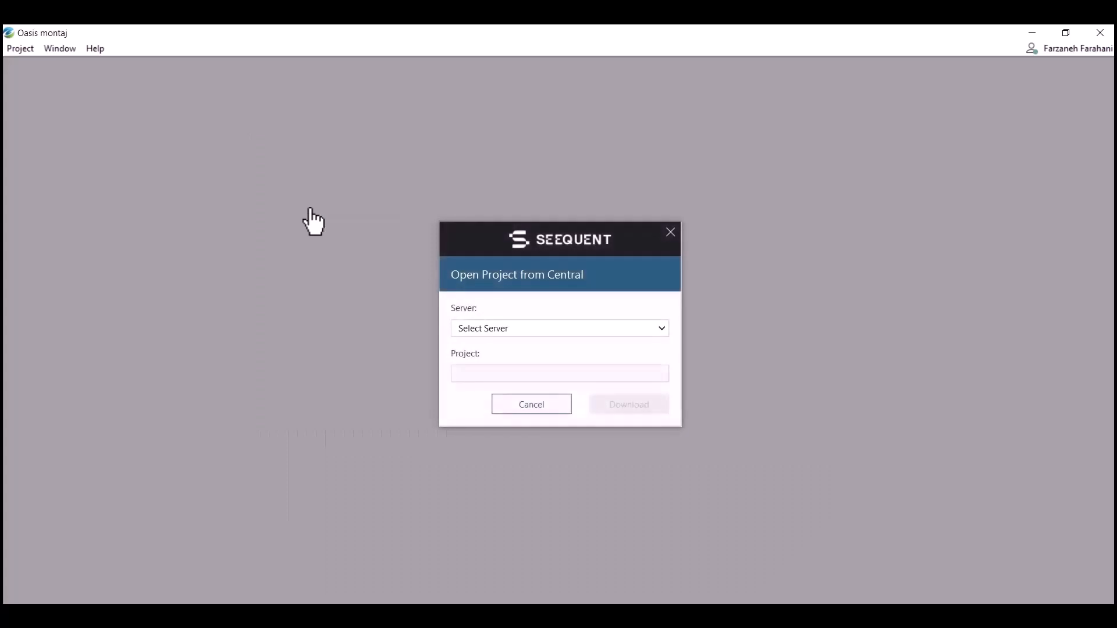
mouse_move(623, 477)
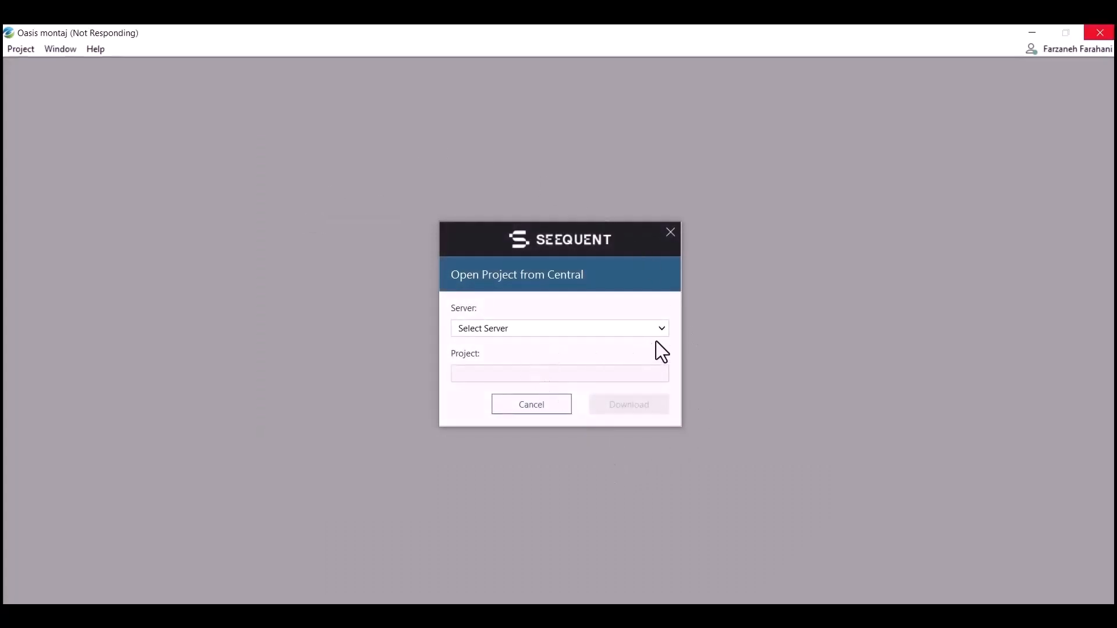
Download MtMilligan revision 961 from the nam-demo Central server
left_click(559, 328)
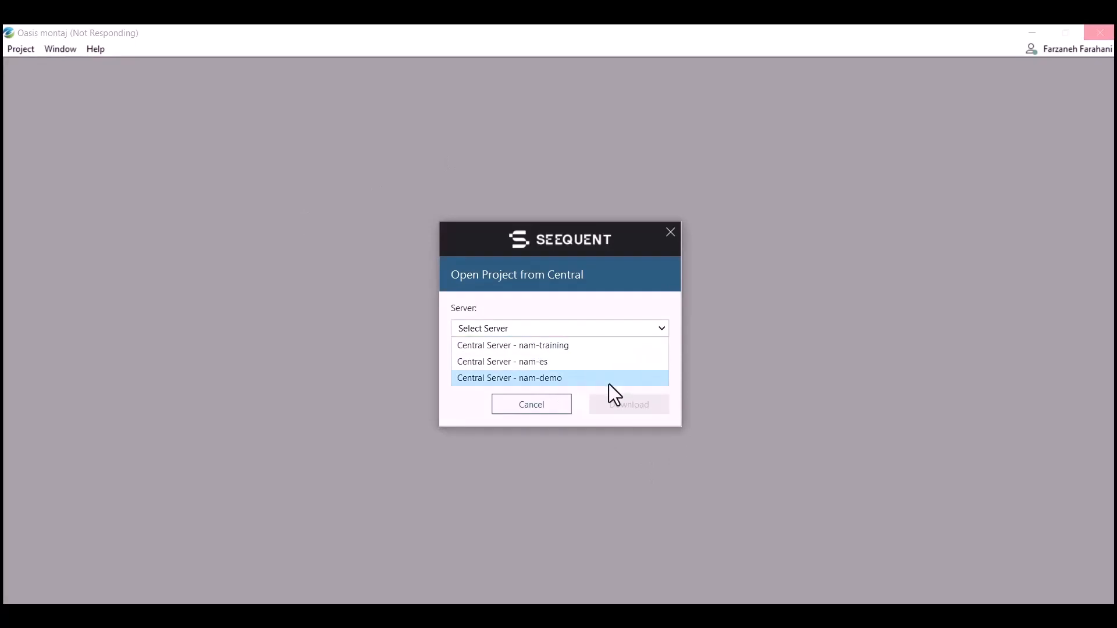
left_click(508, 378)
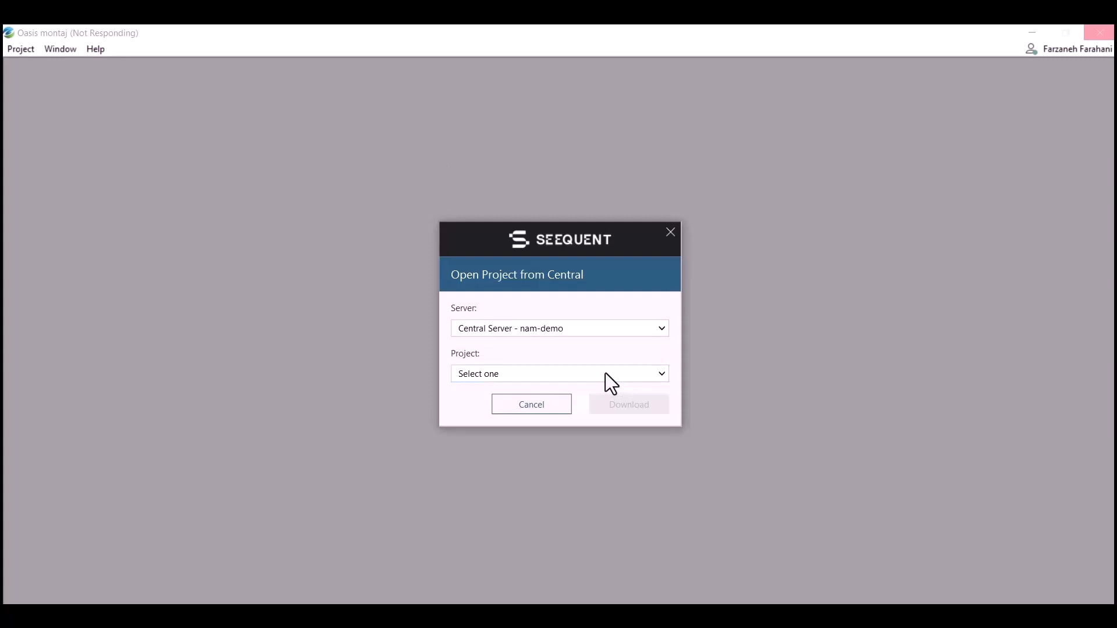
left_click(558, 374)
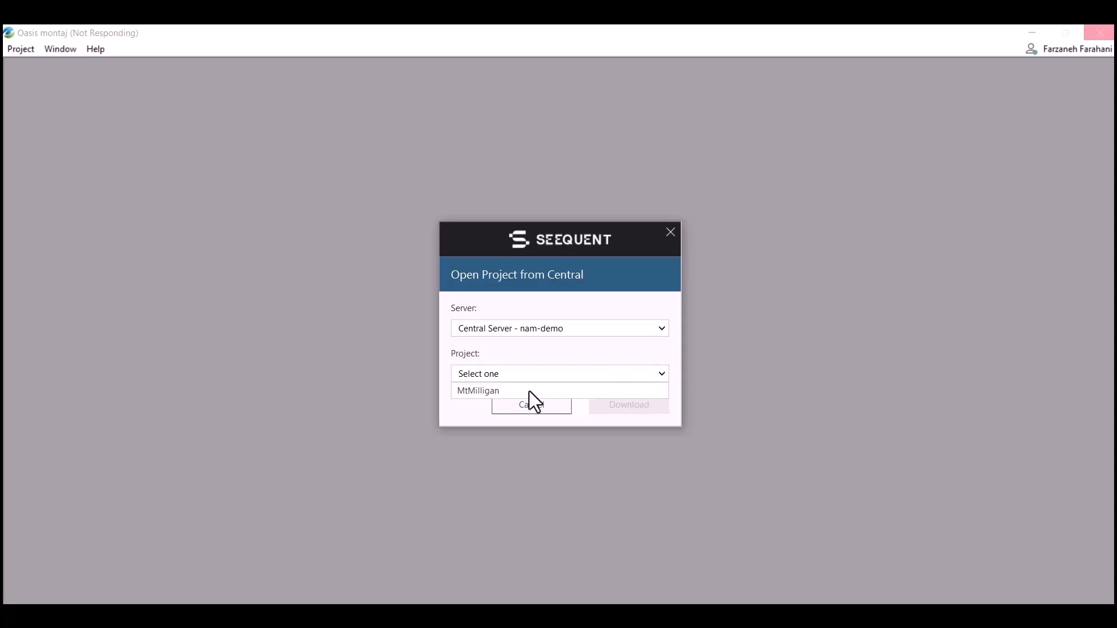
left_click(479, 390)
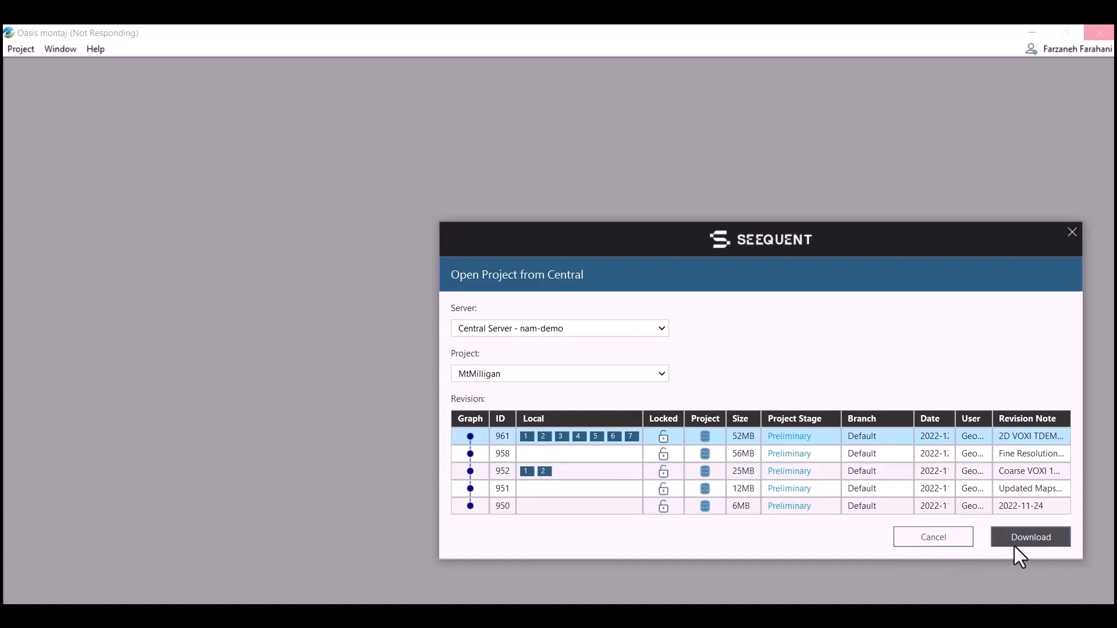
left_click(1029, 537)
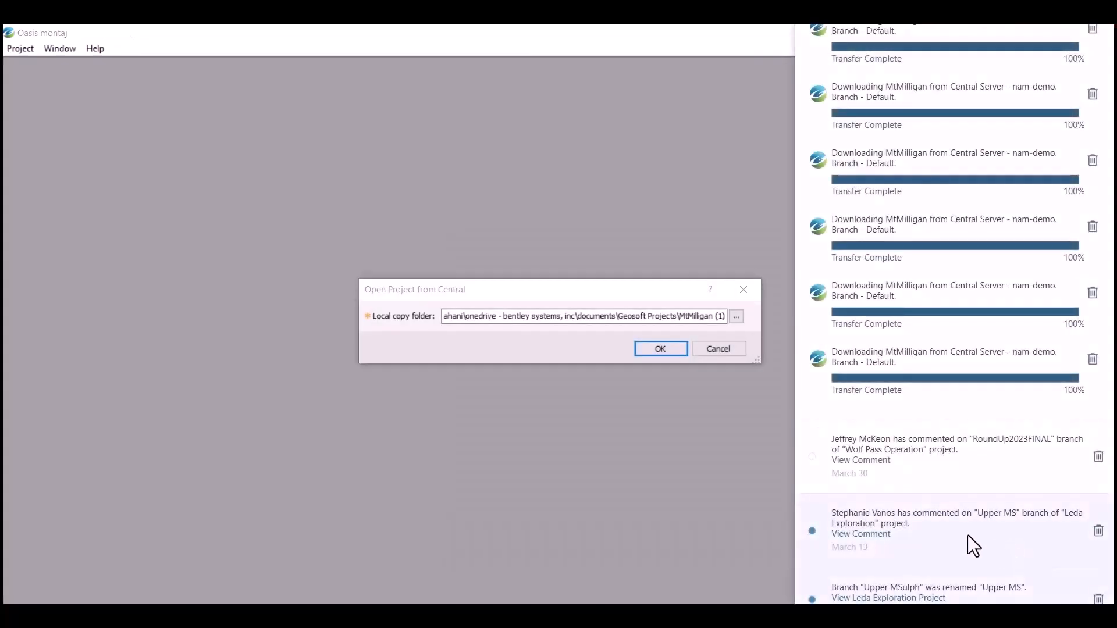
Select Documents > Bite sized videos as the local copy folder for MtMilligan
left_click(736, 316)
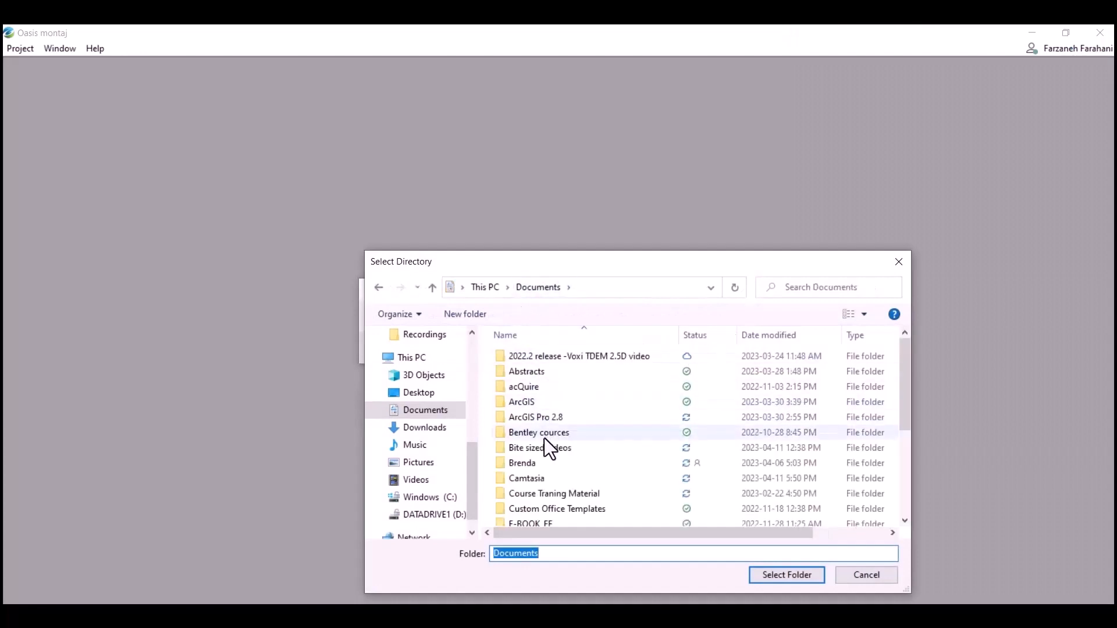
double_click(538, 432)
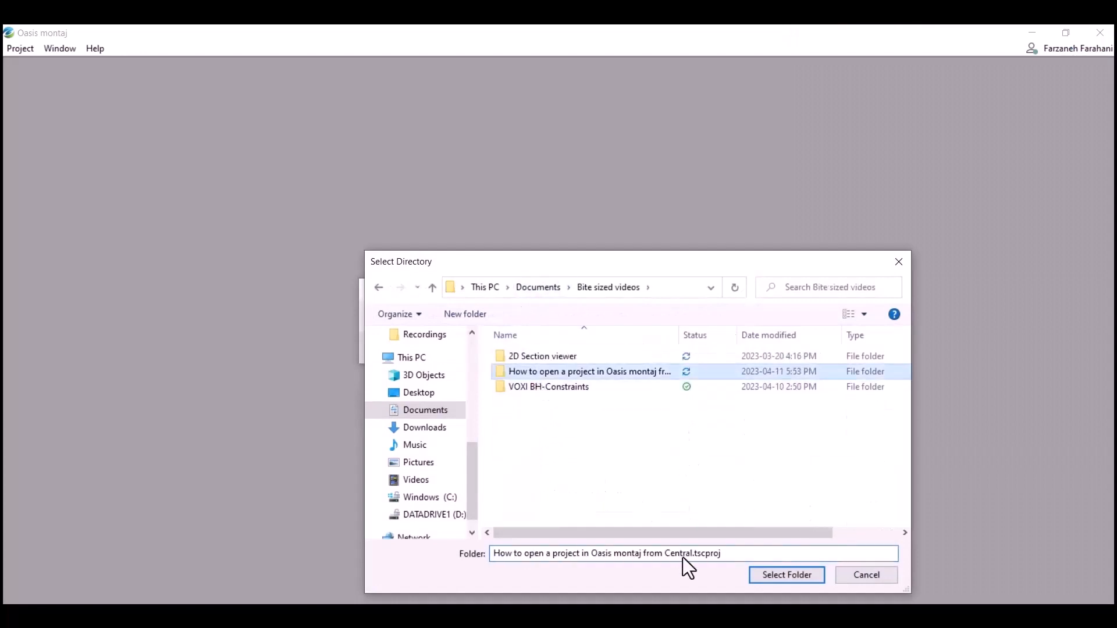
left_click(786, 575)
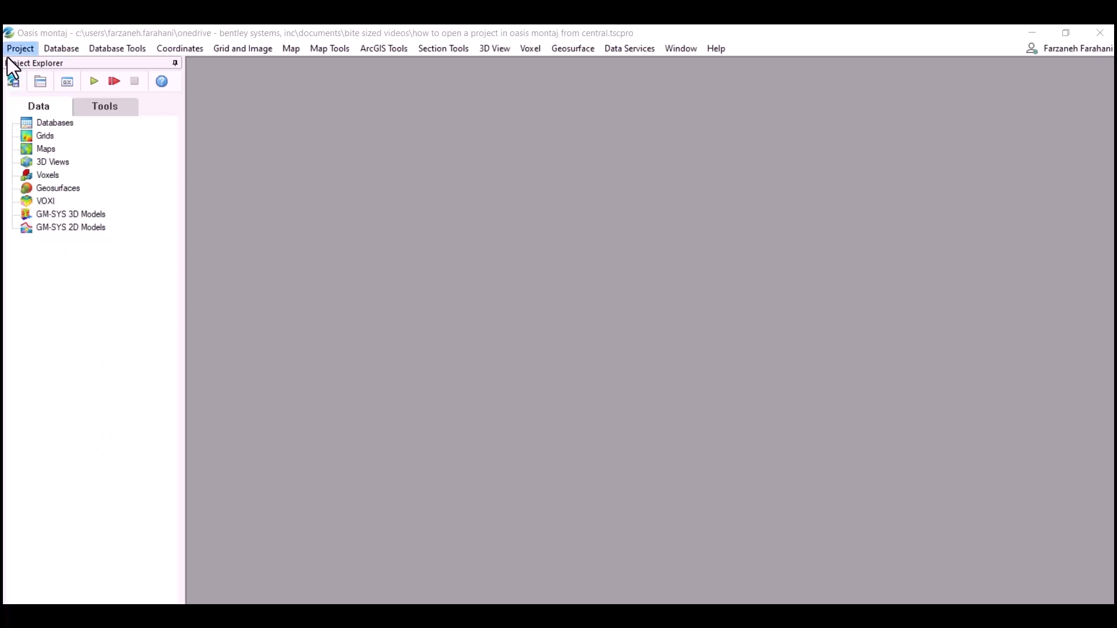
Show the Project menu commands with MtMilligan still loaded
left_click(20, 48)
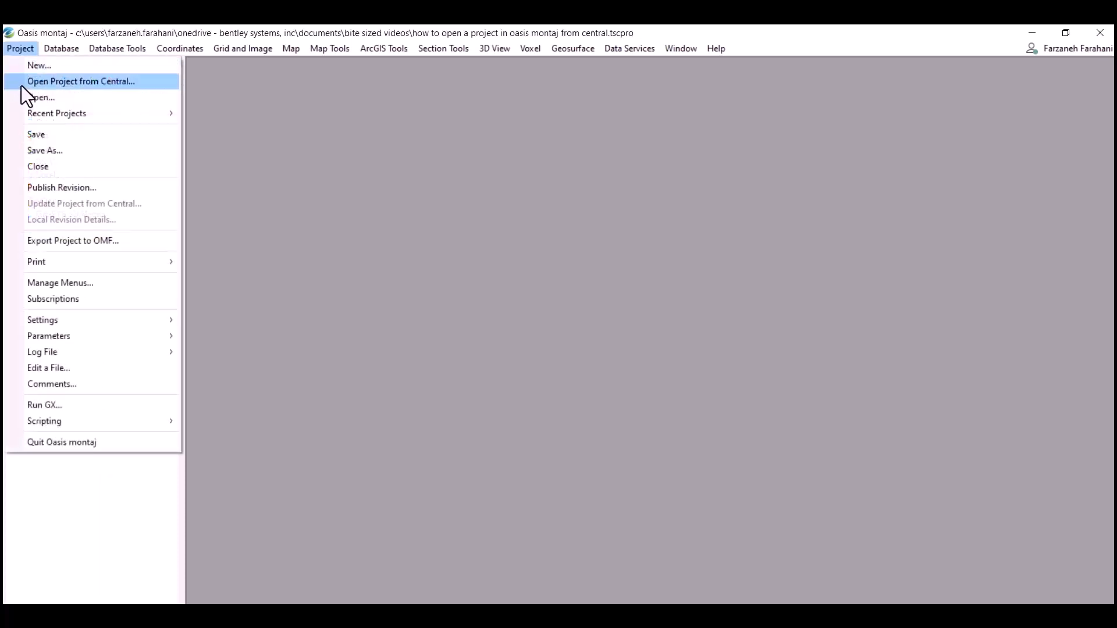
mouse_move(62, 96)
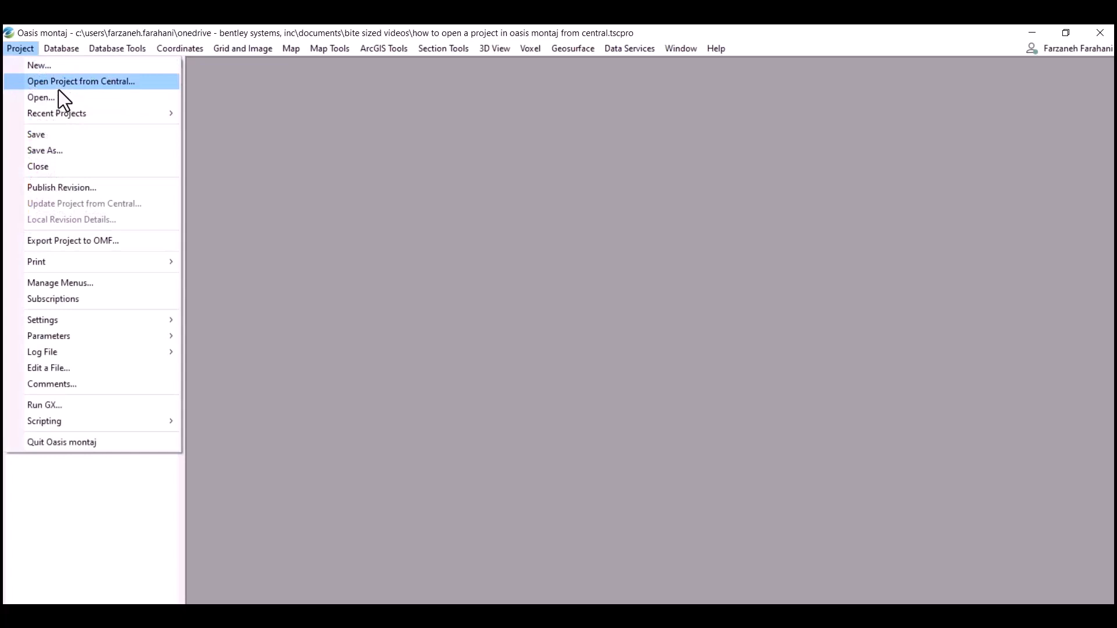
mouse_move(63, 99)
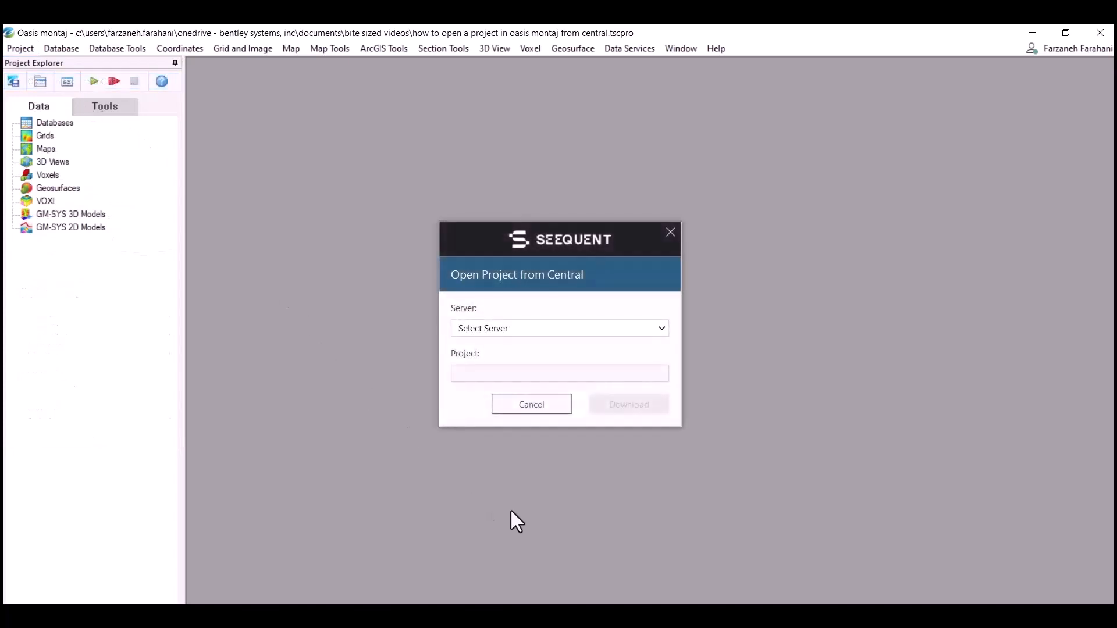
mouse_move(687, 428)
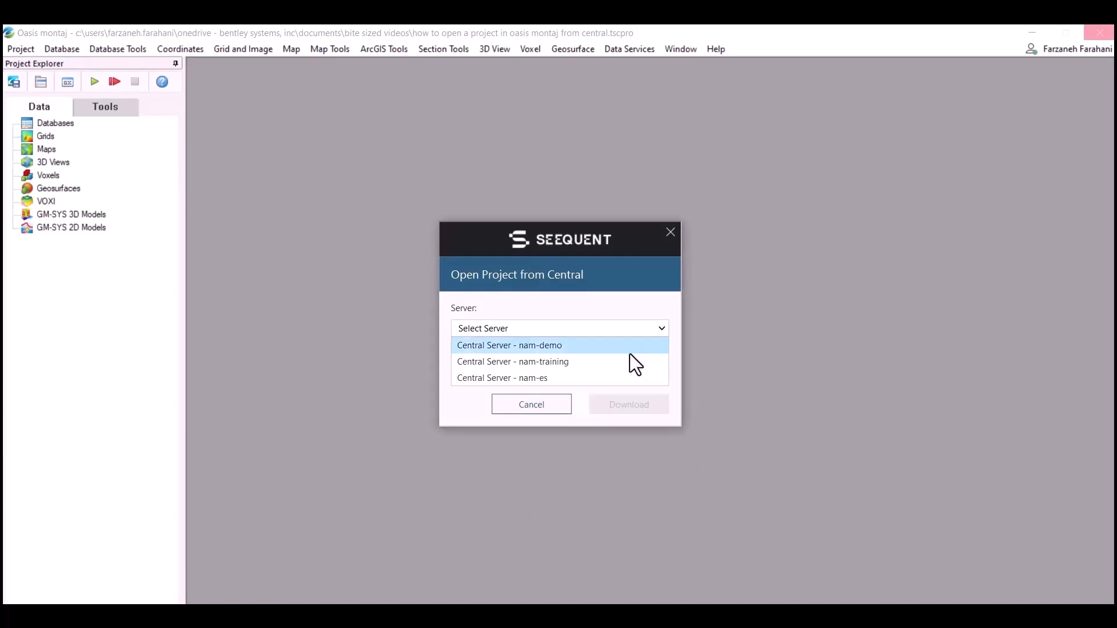
Download MtMilligan revision 951 from the nam-demo Central server
left_click(509, 345)
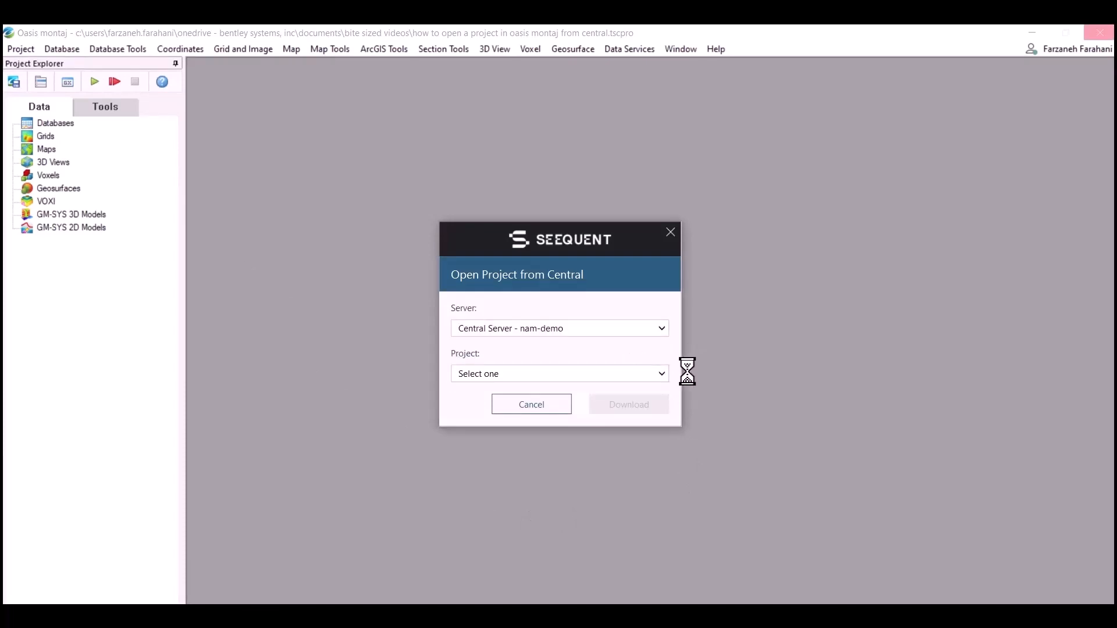
left_click(560, 373)
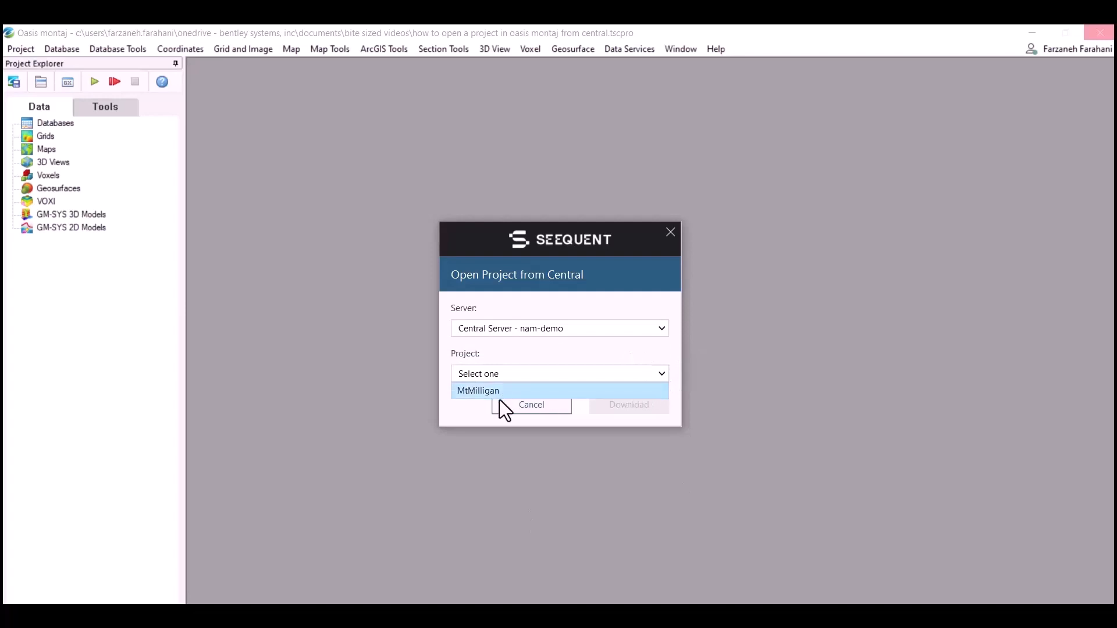
left_click(478, 390)
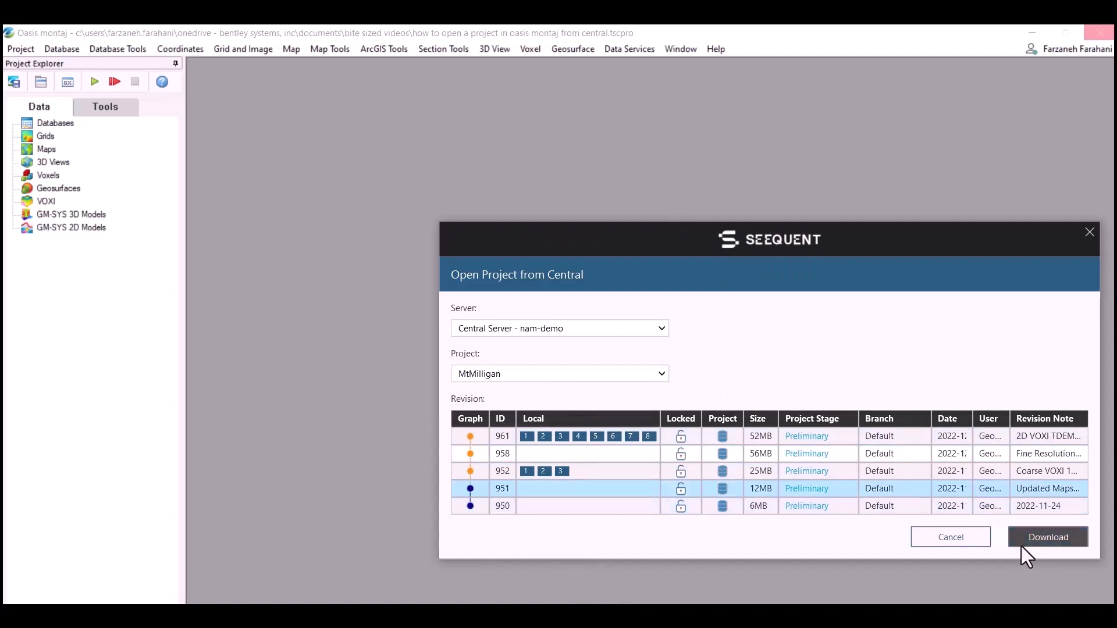
left_click(1047, 537)
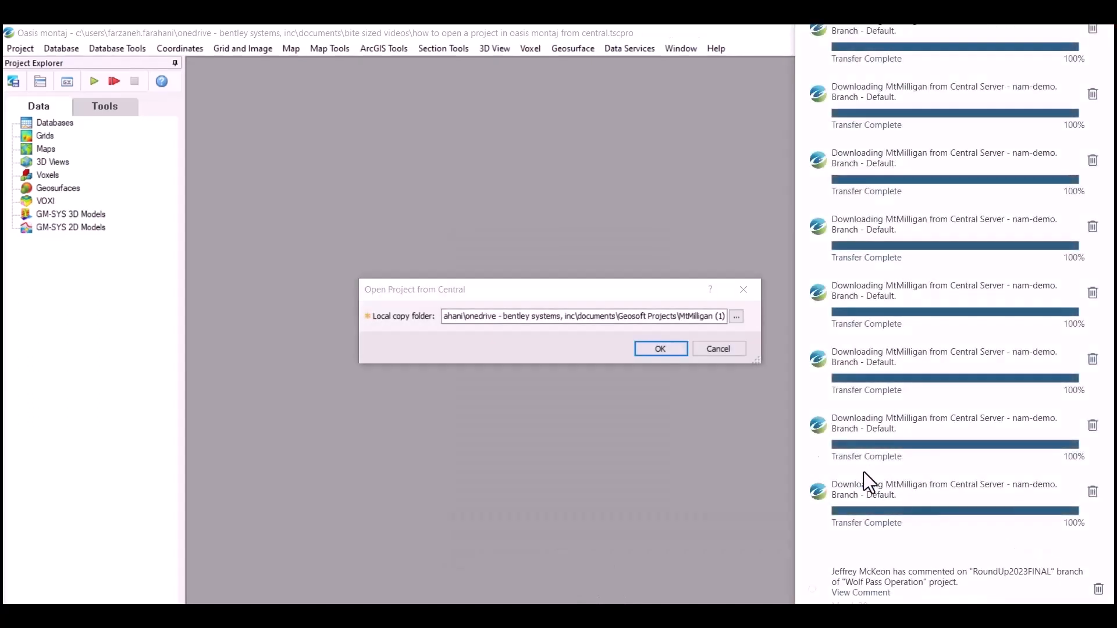
Select Documents > Bite sized videos as the local folder for revision 951
left_click(736, 317)
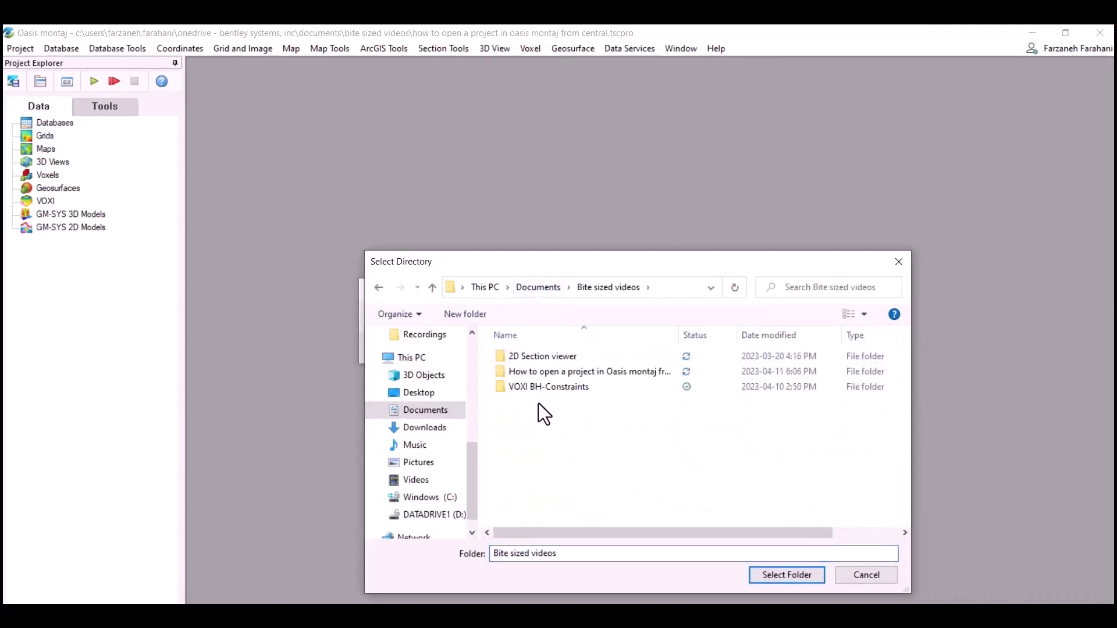
left_click(786, 575)
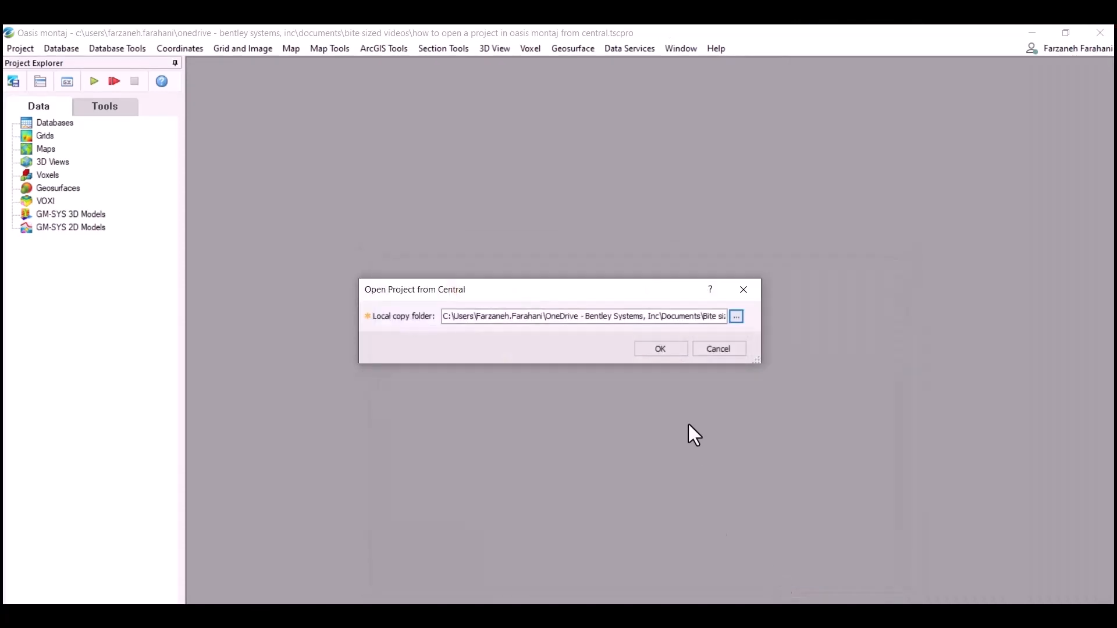